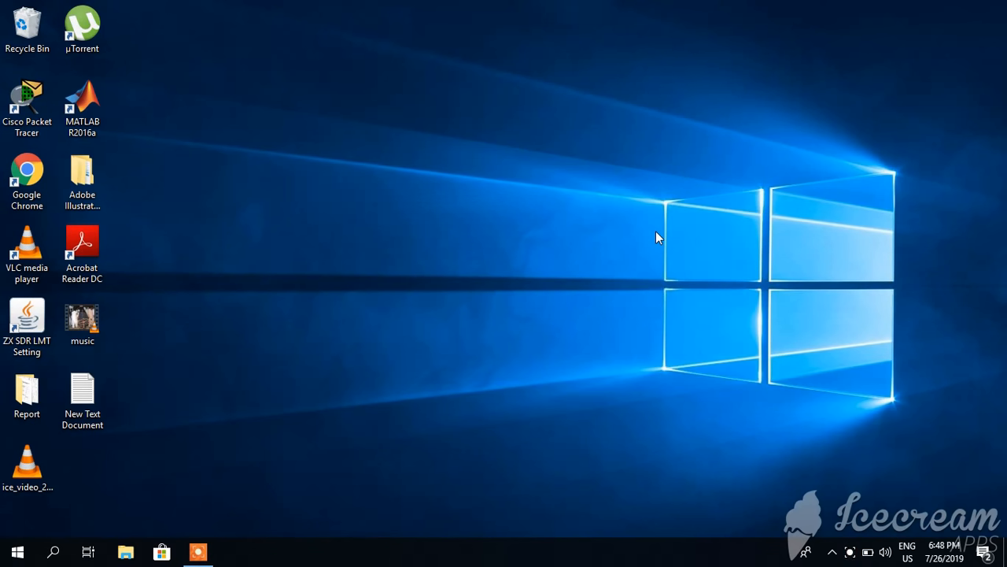
mouse_move(173, 416)
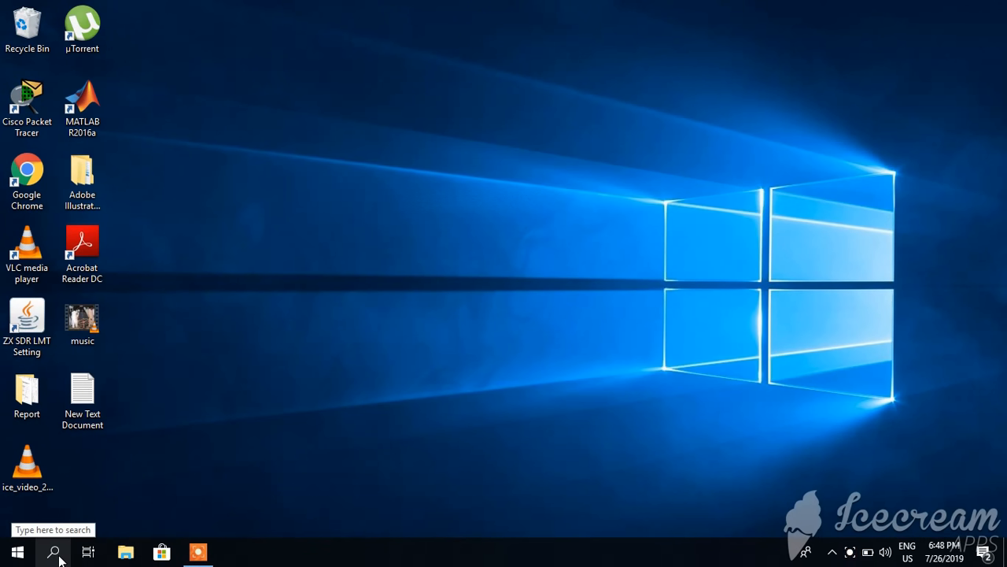
Step: Search Windows for 'VLC media player' and launch it from the results
type("VLC media player")
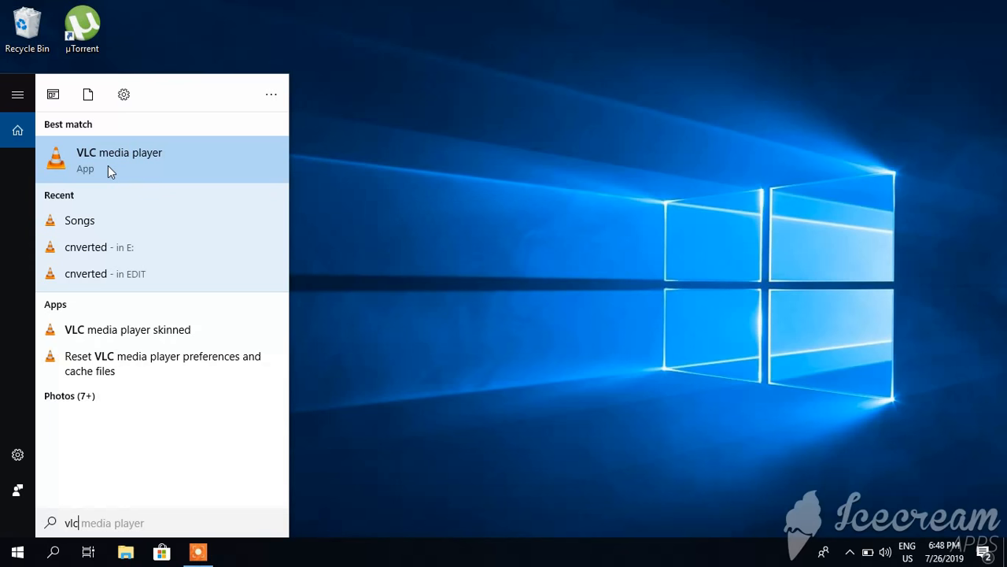
left_click(118, 157)
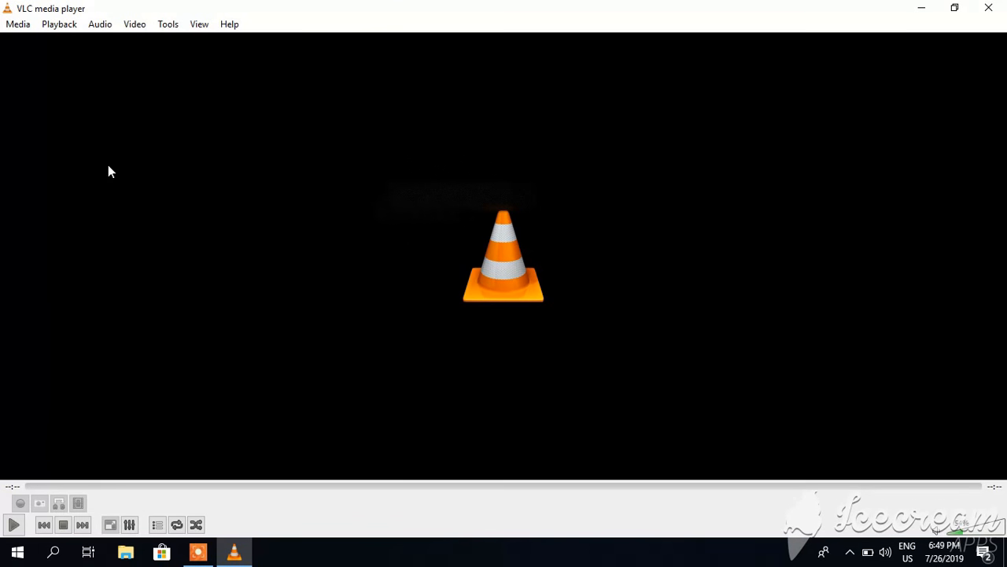
mouse_move(51, 14)
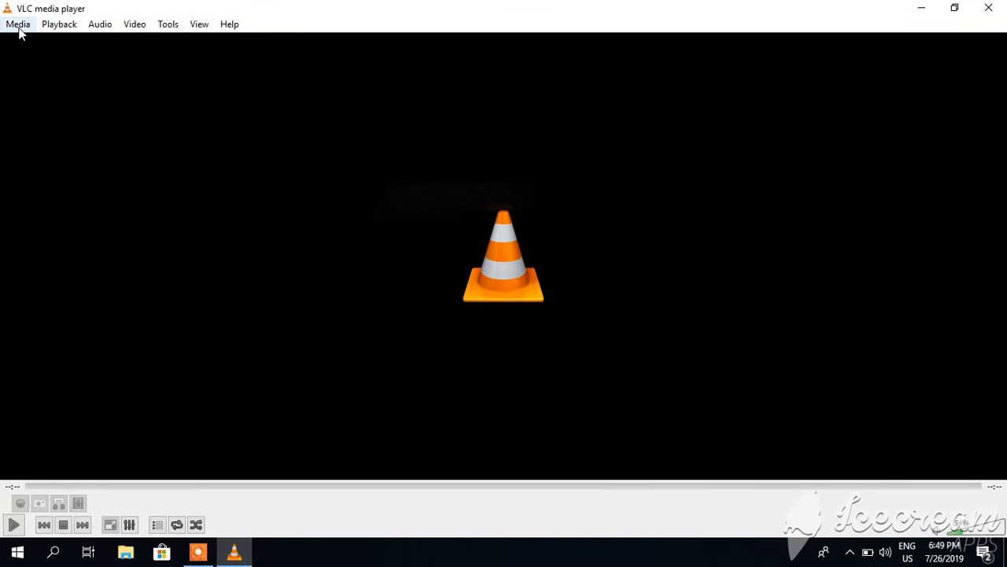
Step: Choose Convert / Save from VLC's Media menu
left_click(17, 24)
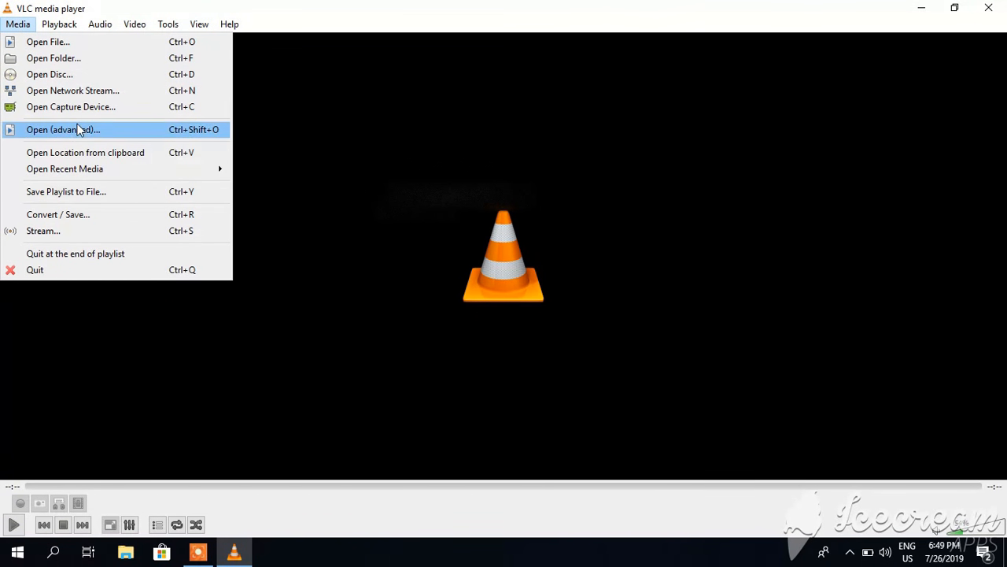
mouse_move(69, 221)
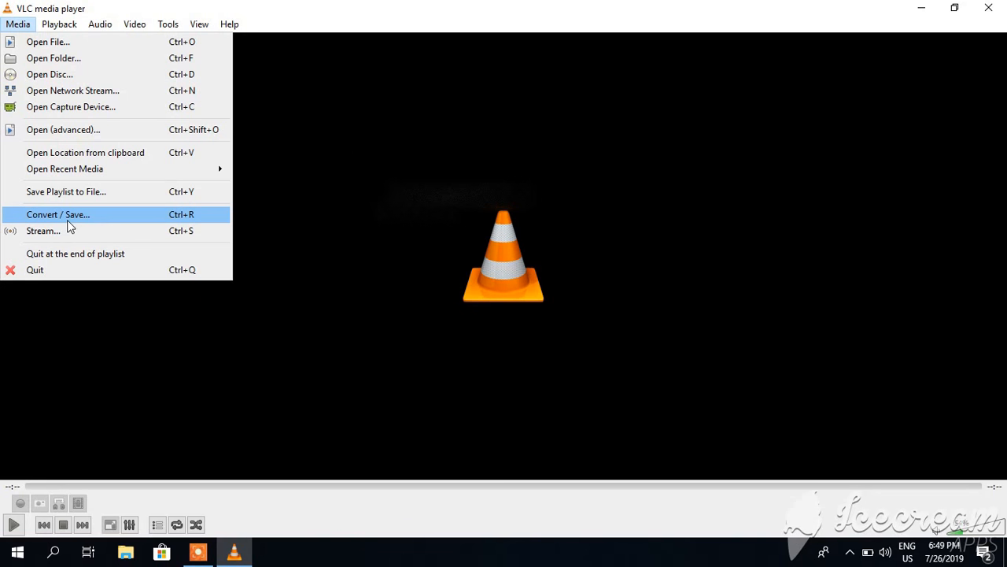
mouse_move(82, 220)
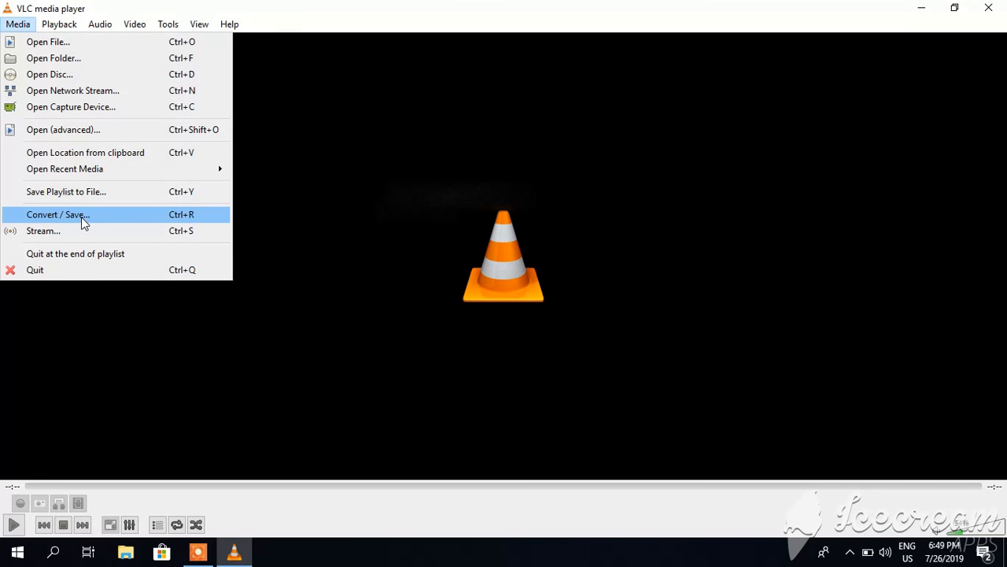
left_click(57, 214)
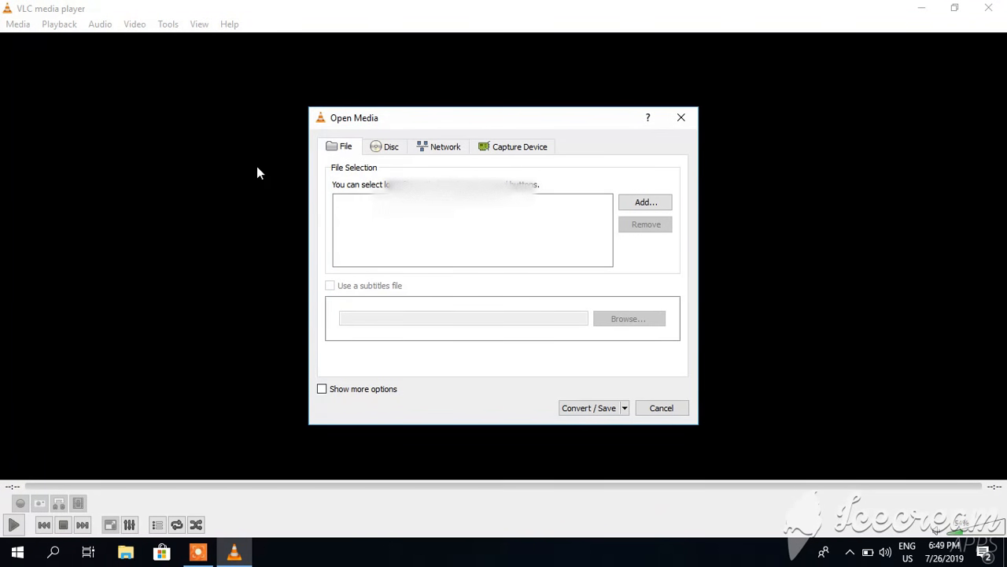
mouse_move(639, 194)
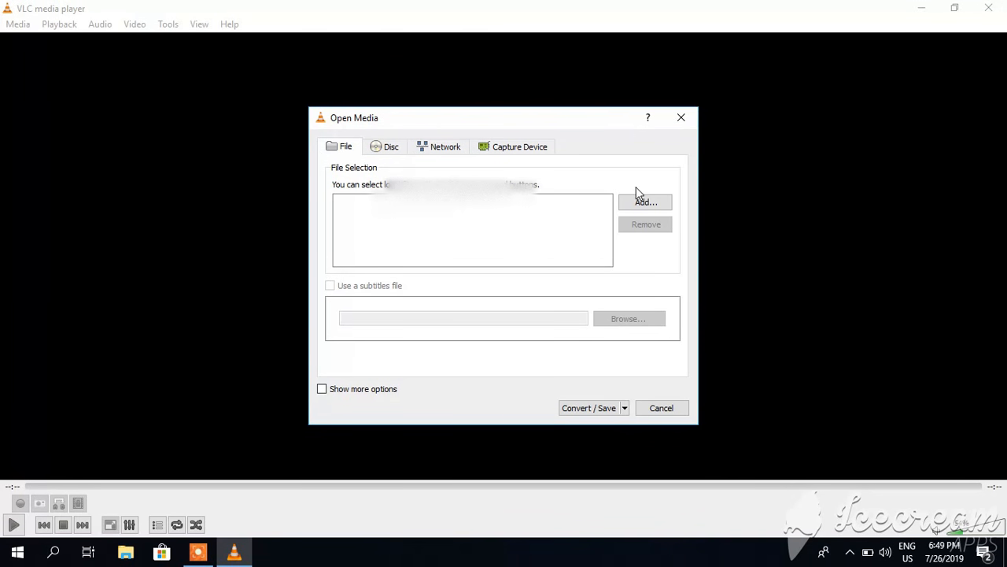
mouse_move(624, 183)
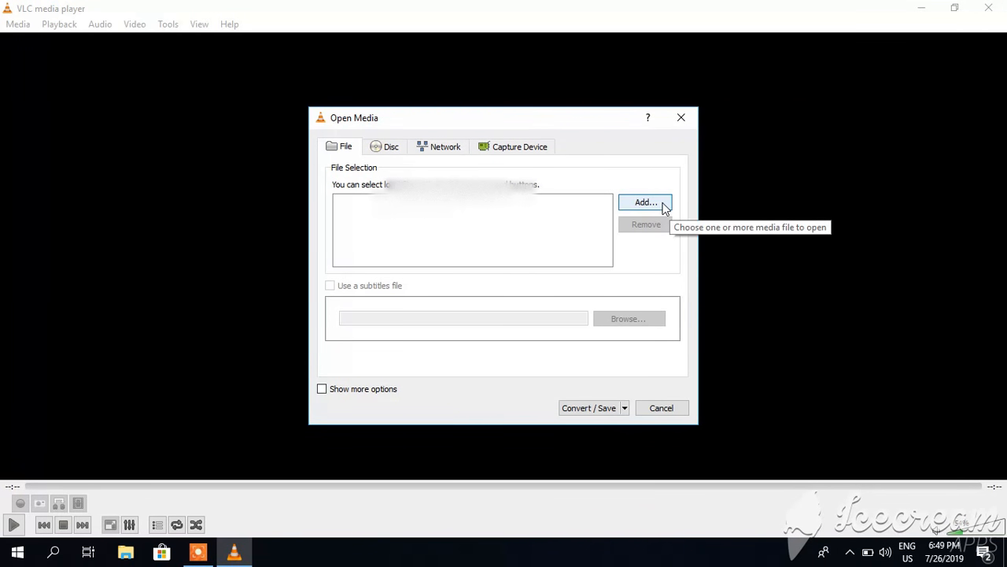
mouse_move(655, 207)
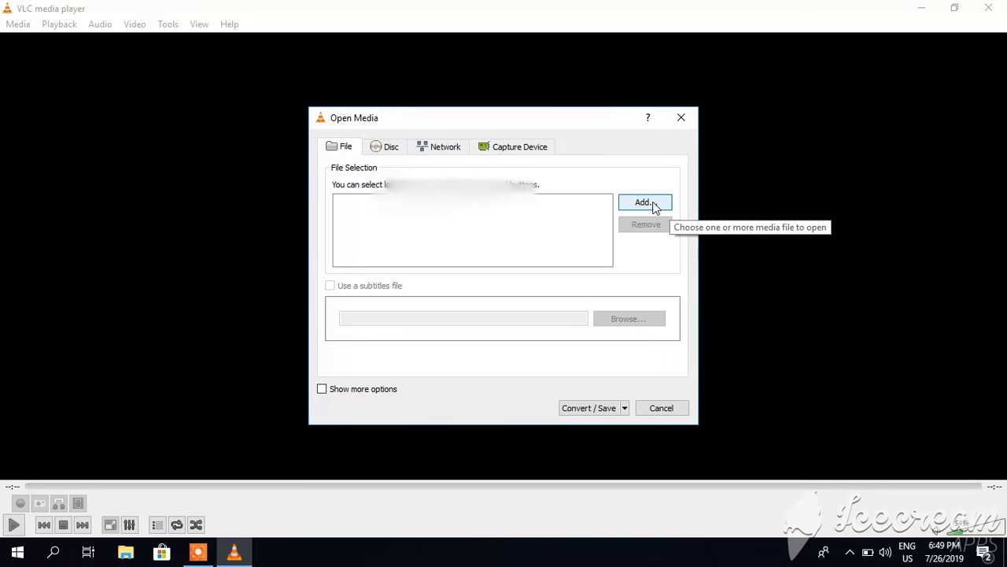
Step: Add music.mp4 from the Desktop as the source and continue to Convert / Save
left_click(645, 202)
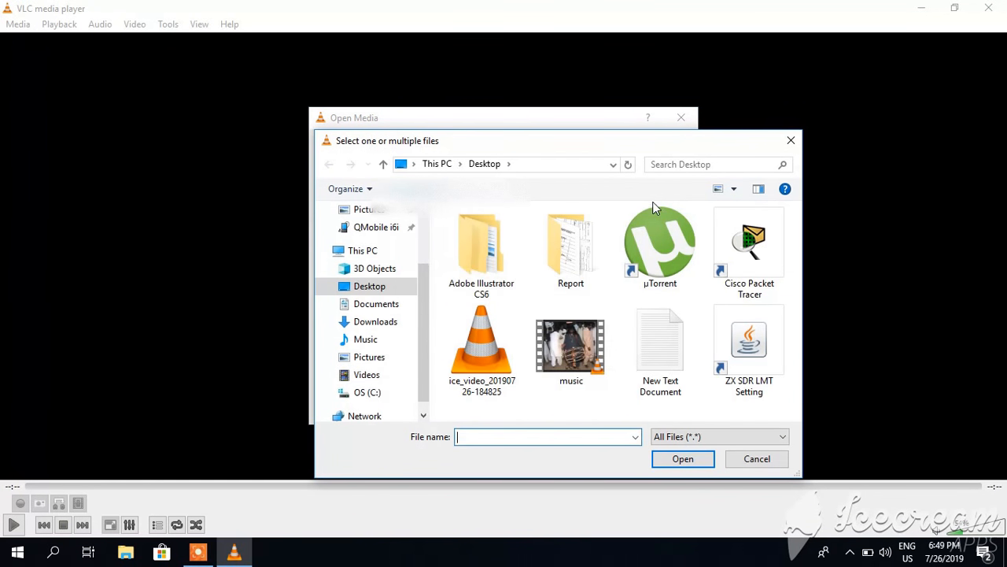
mouse_move(570, 346)
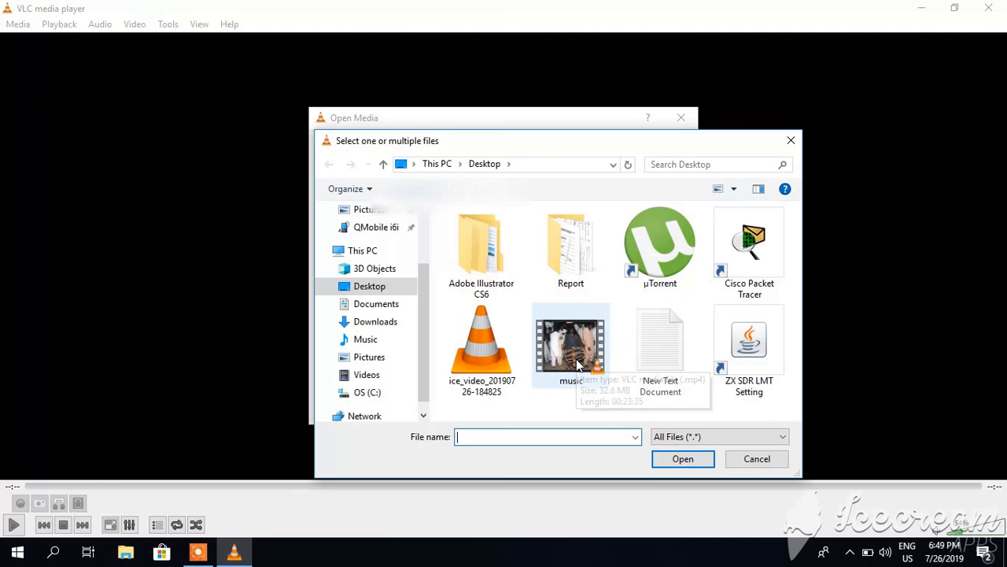
left_click(571, 345)
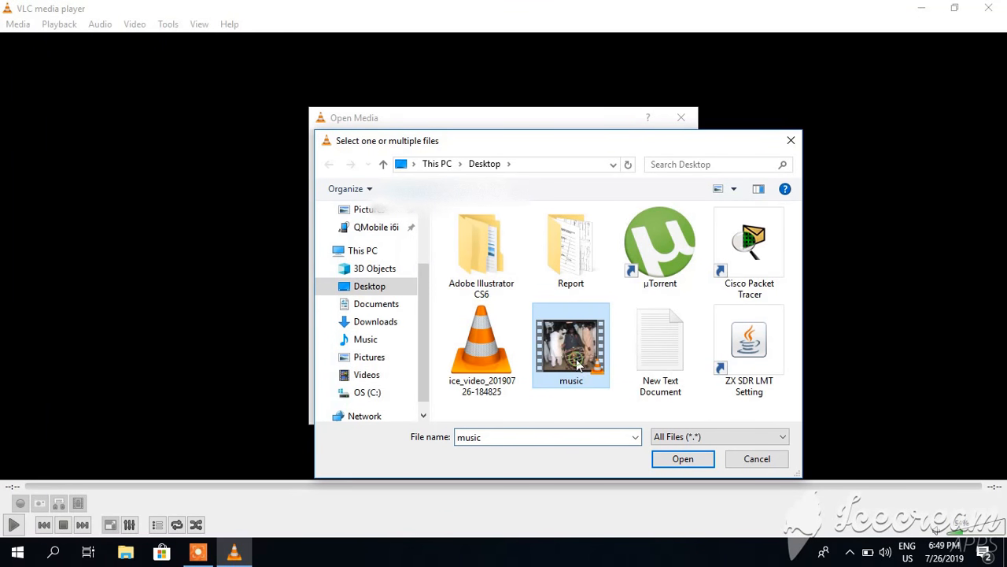
left_click(682, 459)
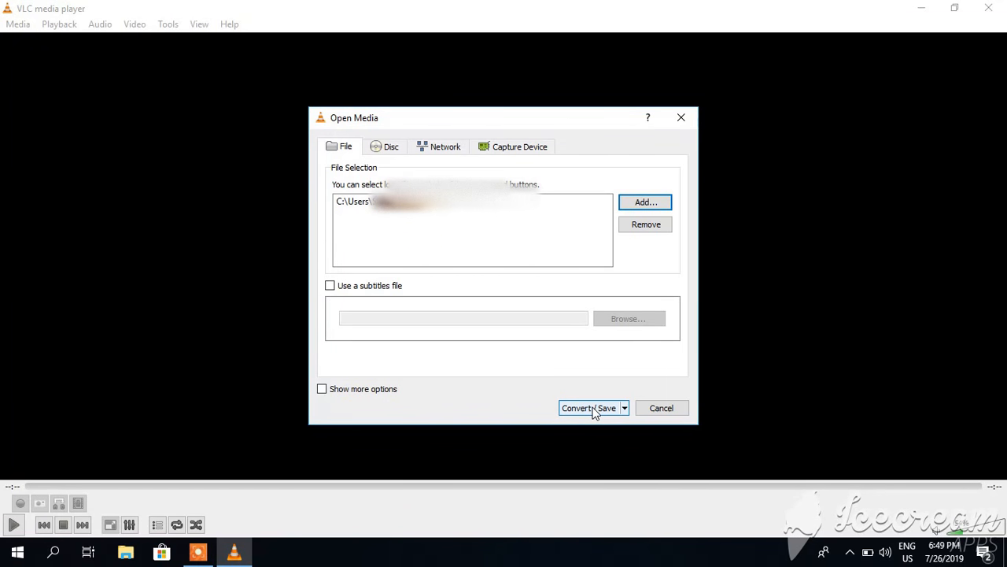
mouse_move(587, 415)
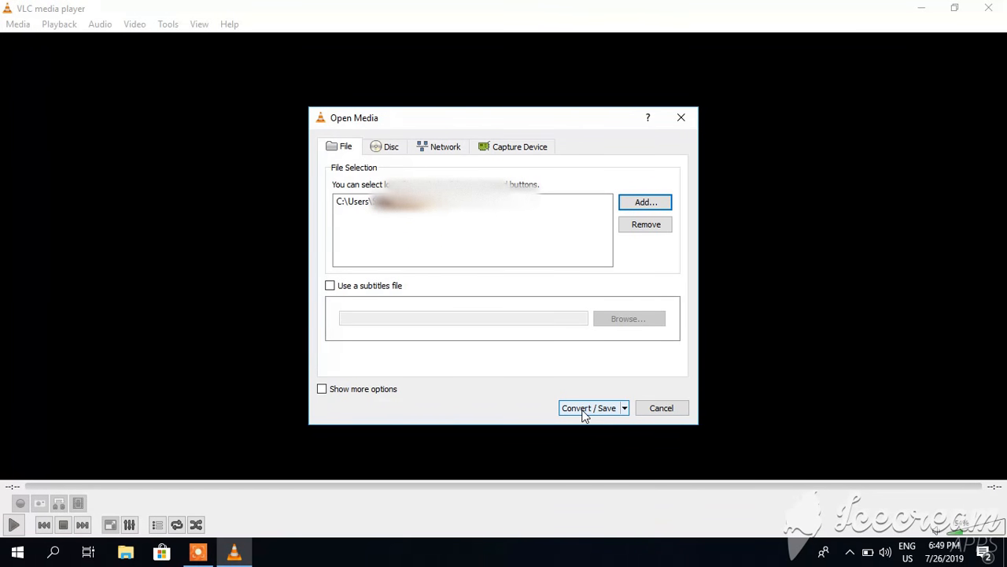
mouse_move(595, 413)
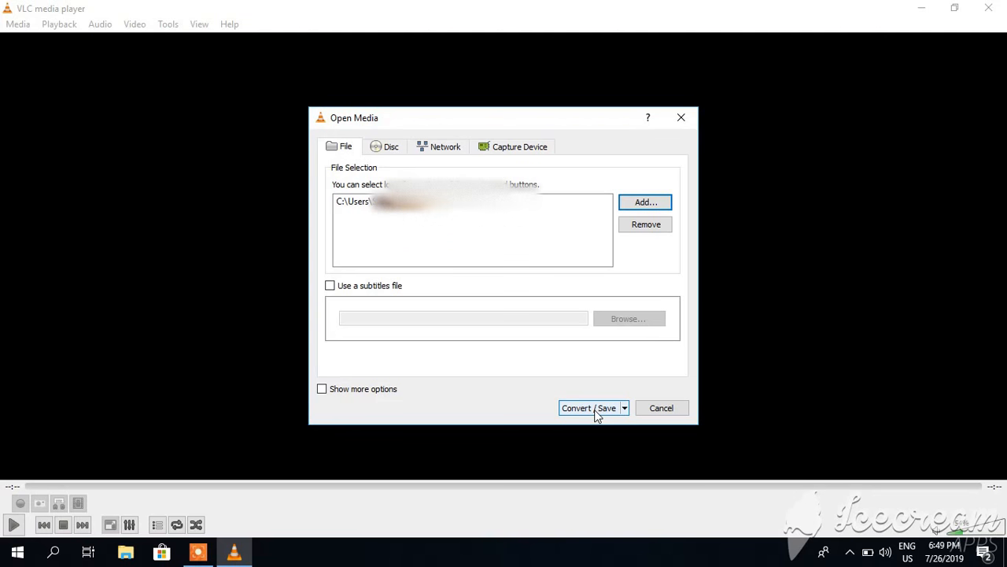
left_click(576, 408)
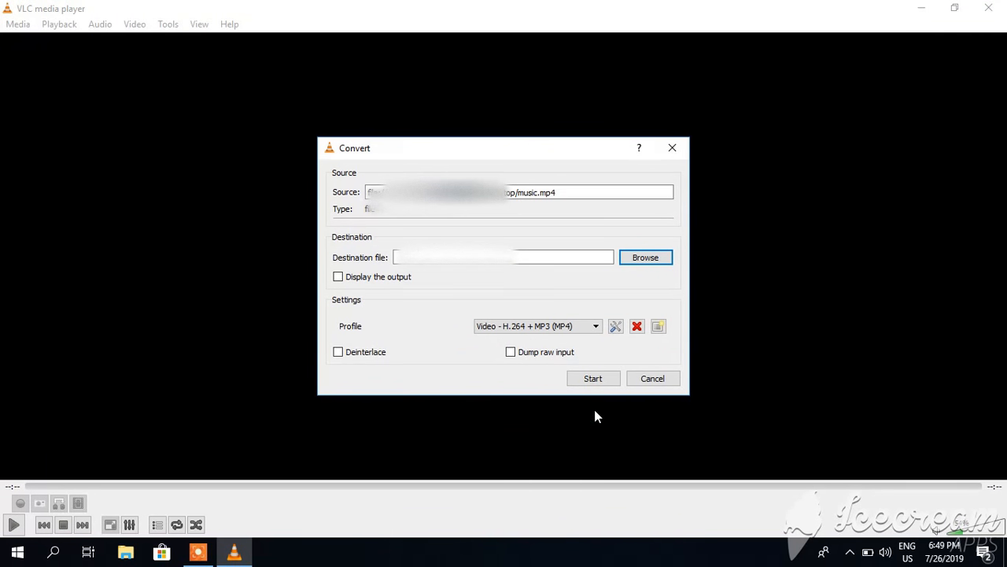
mouse_move(644, 263)
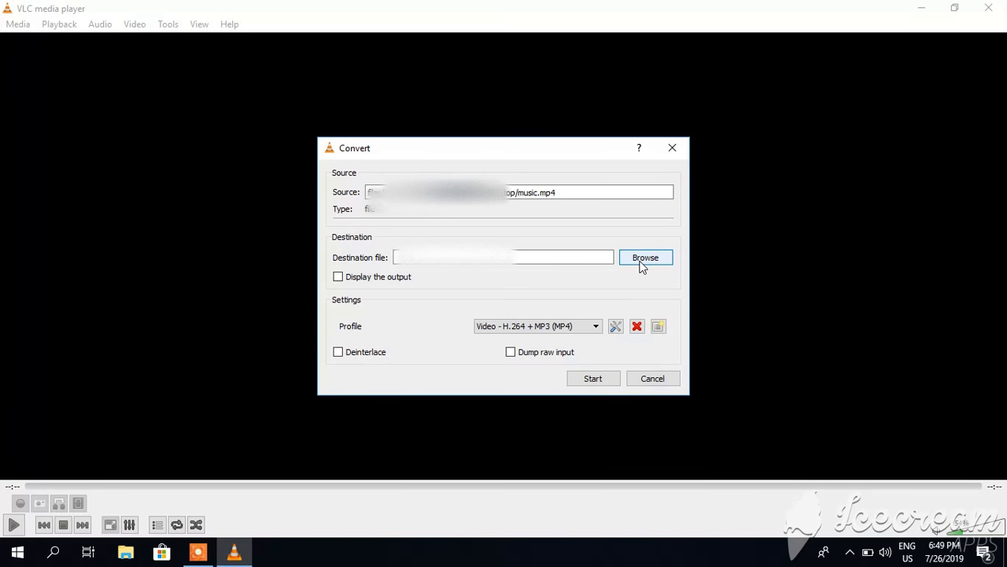
Step: Set the destination file to 'converted' on the Desktop
left_click(645, 257)
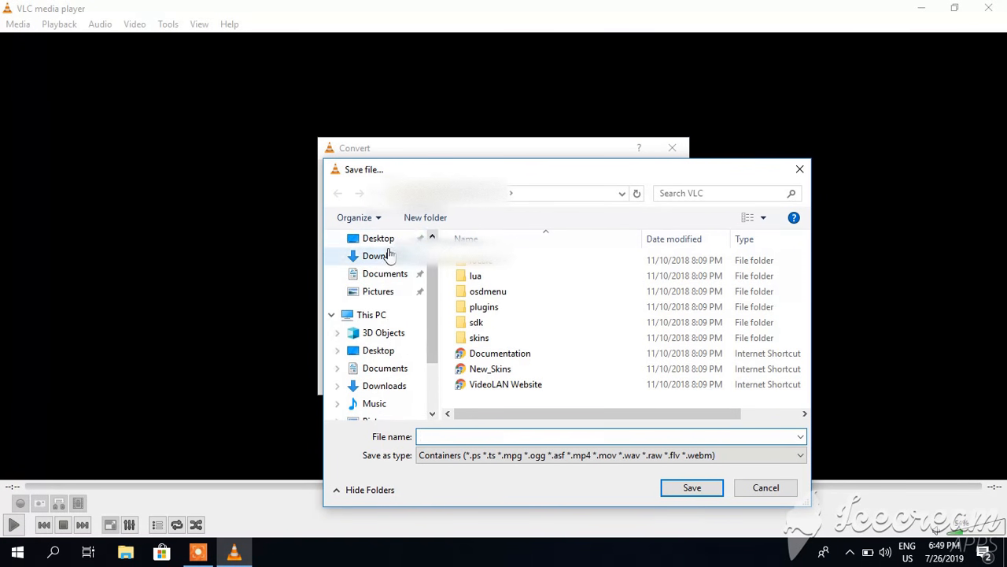
left_click(377, 237)
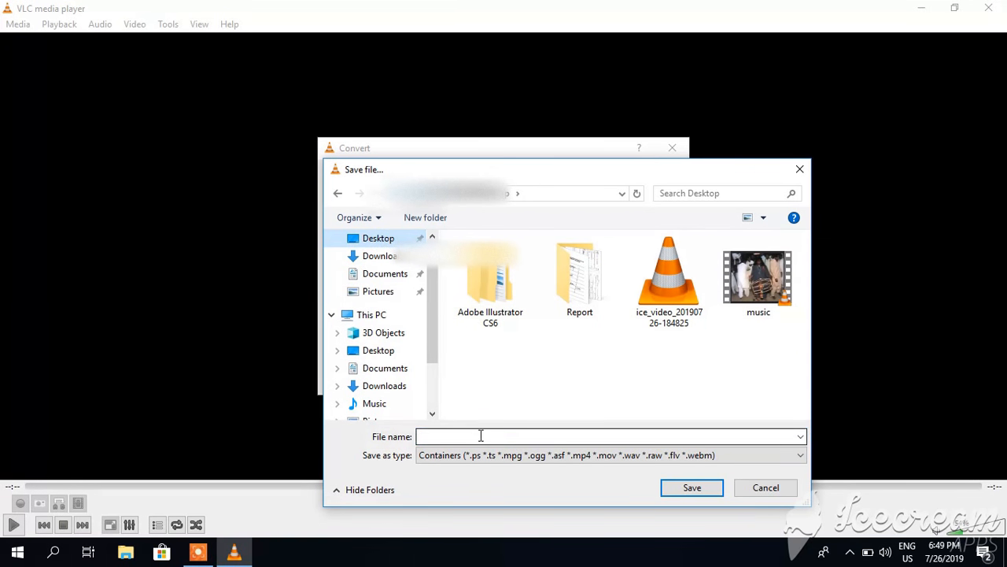
type("c")
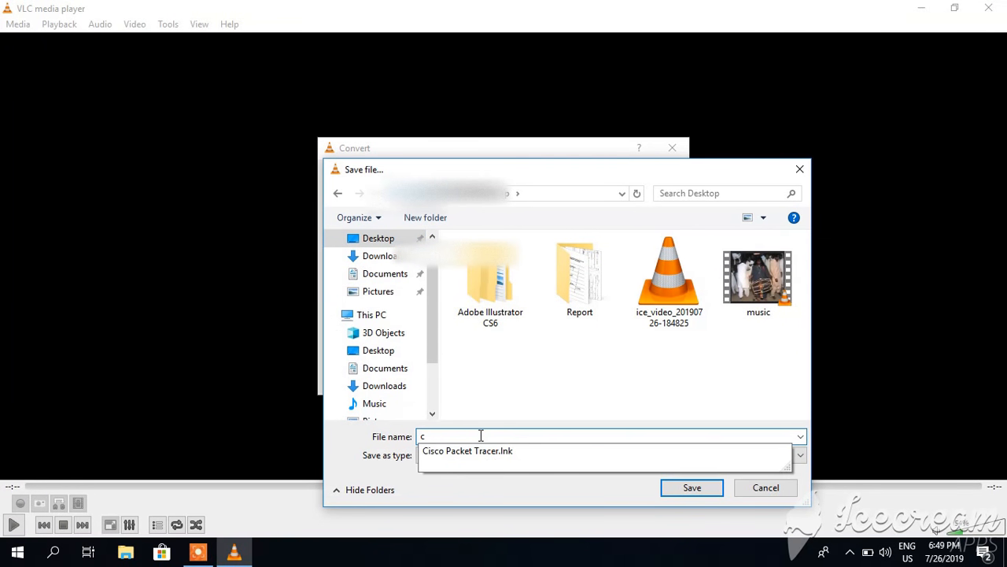
type("onvert")
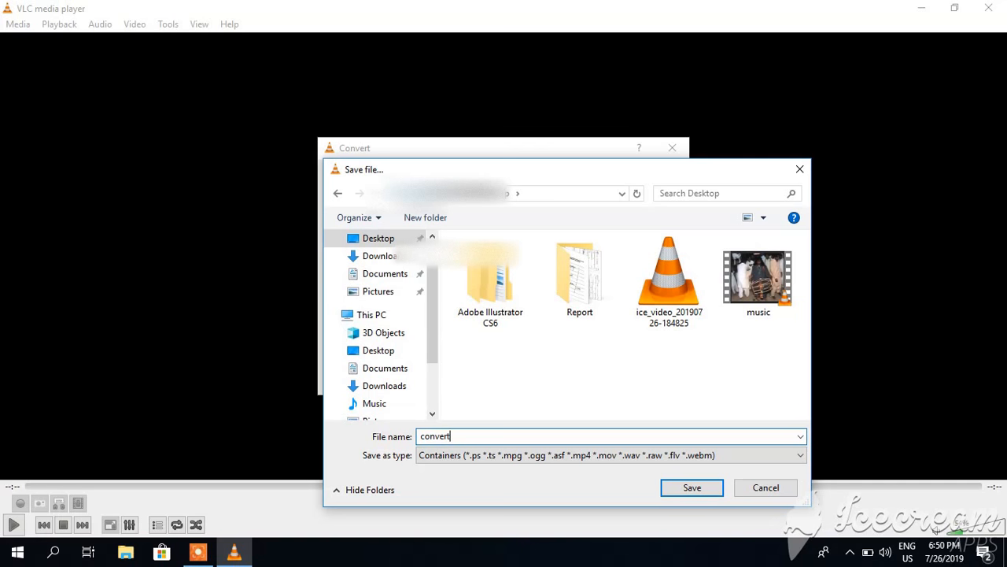
type("ed")
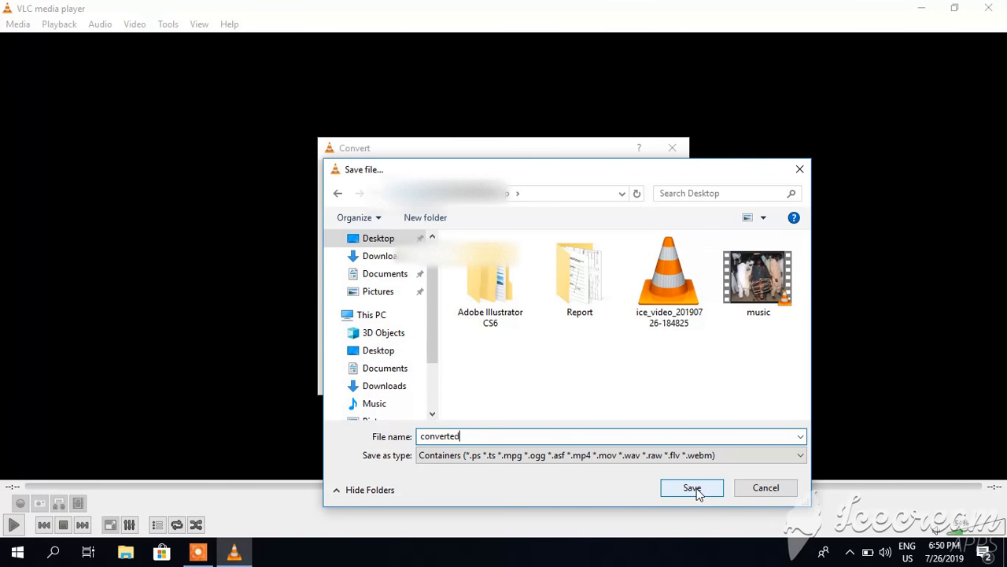
left_click(691, 487)
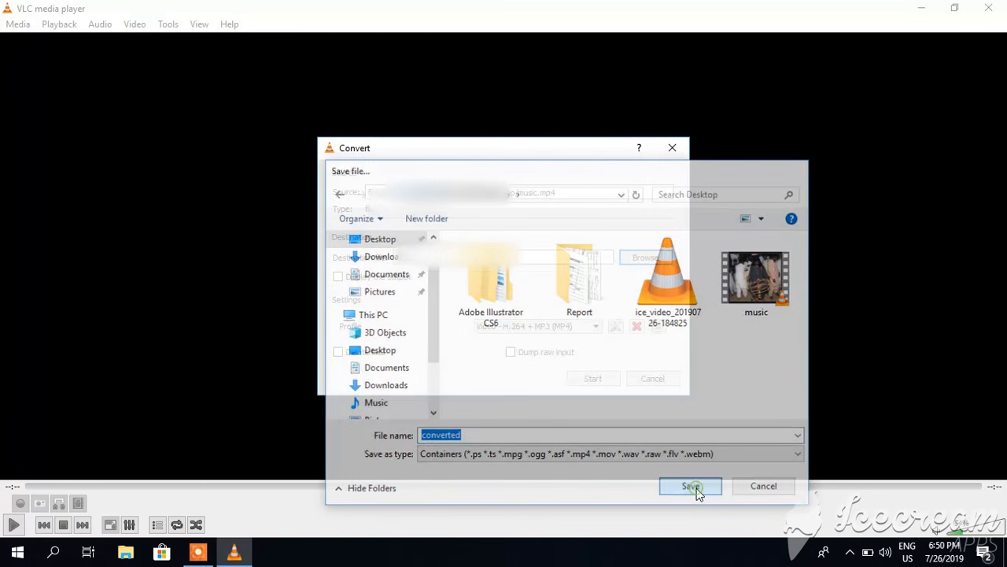
left_click(690, 485)
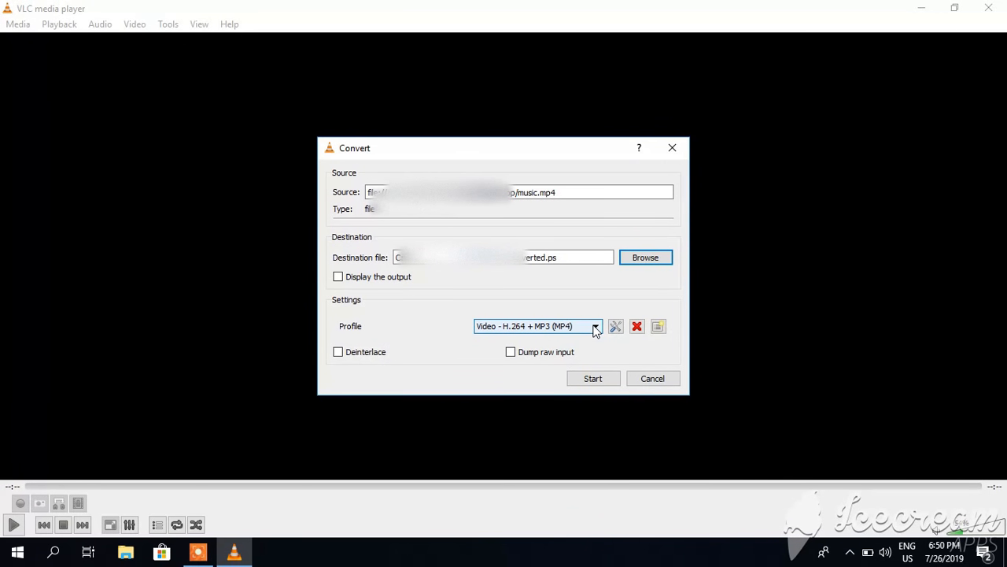
Step: Pick the Audio - MP3 conversion profile from the Profile dropdown
left_click(595, 326)
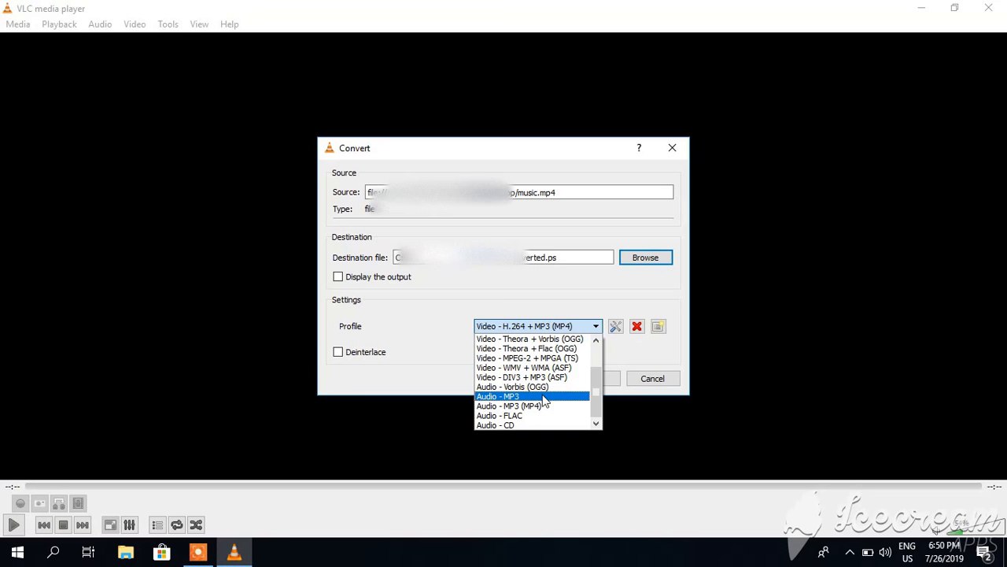
mouse_move(527, 400)
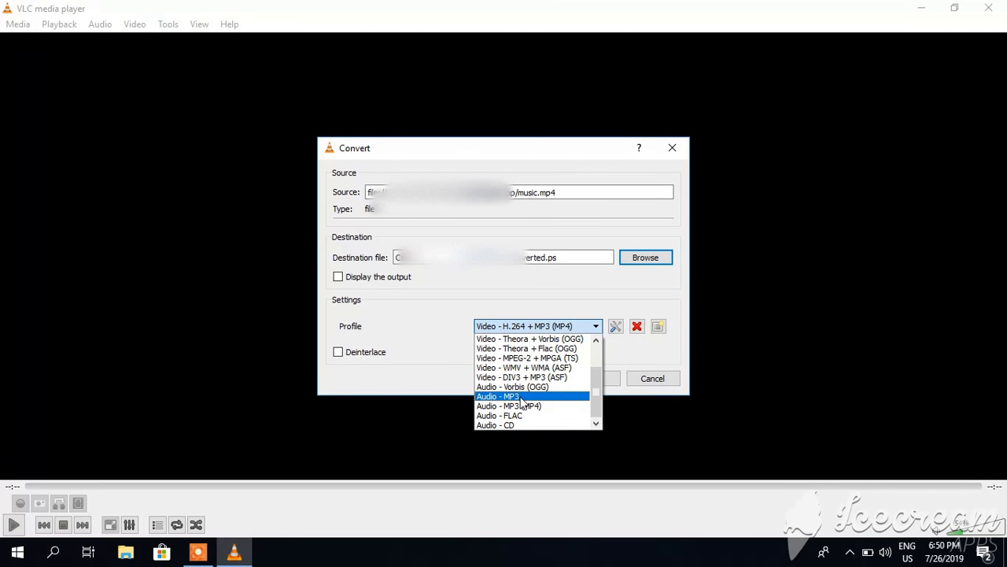
left_click(497, 395)
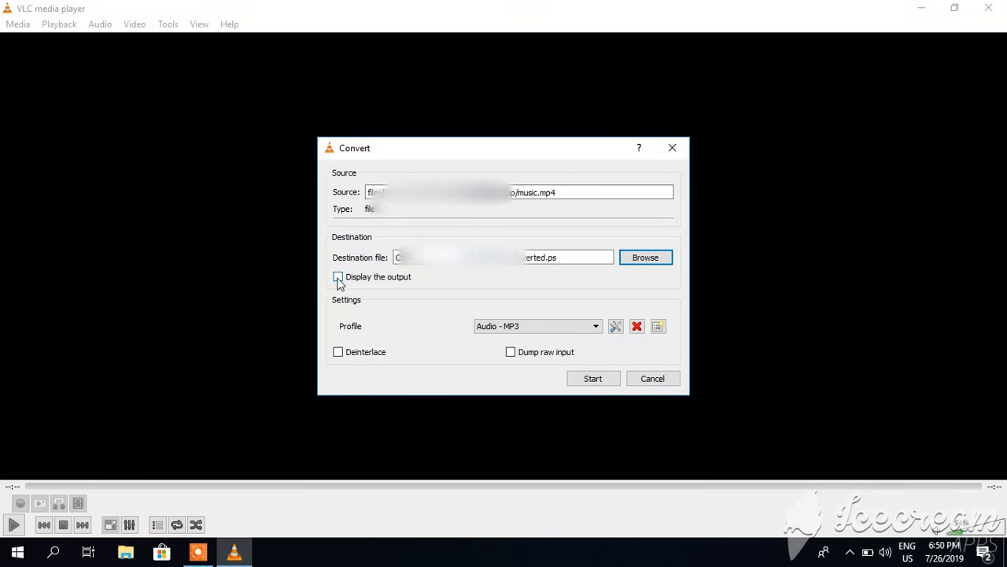
Step: Enable 'Display the output' and start converting music.mp4
left_click(338, 276)
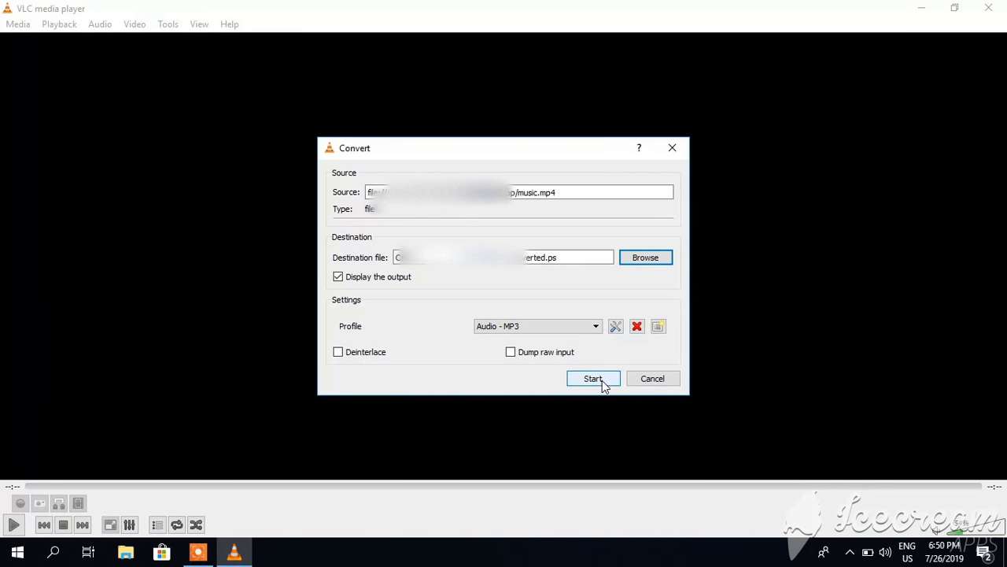
mouse_move(613, 382)
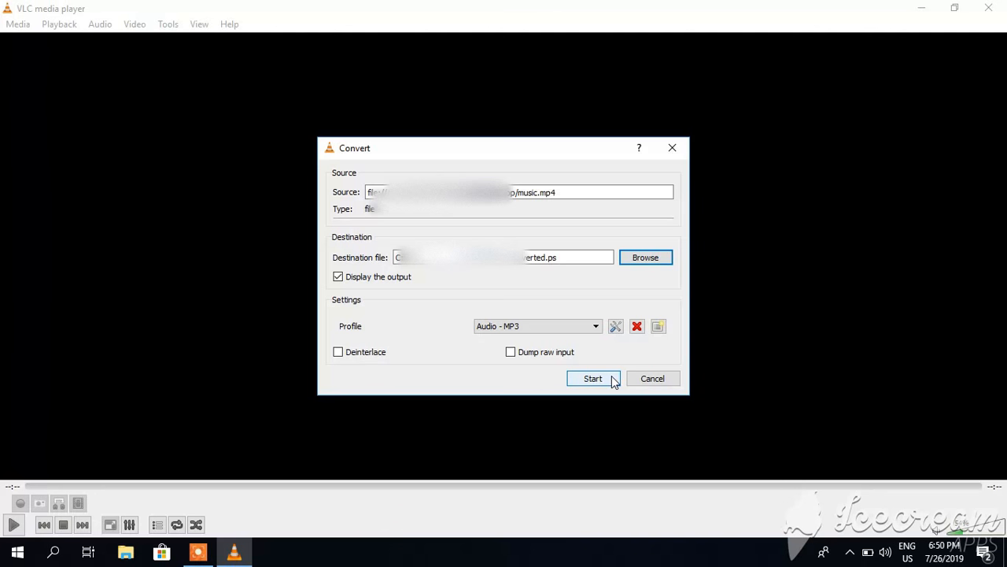
left_click(592, 378)
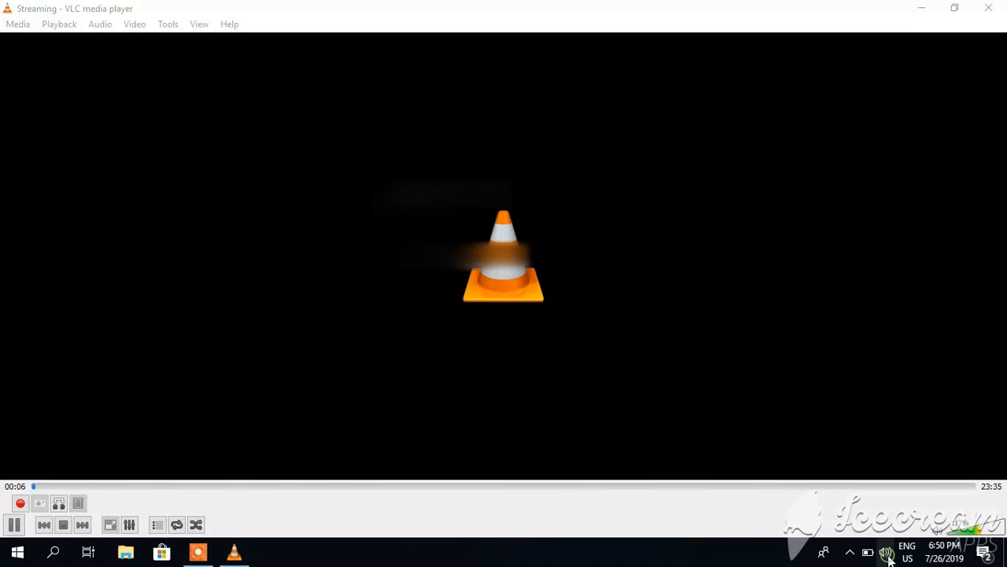
Step: Drag the seek bar forward until the conversion reaches 23:32 of 23:35
left_click(886, 552)
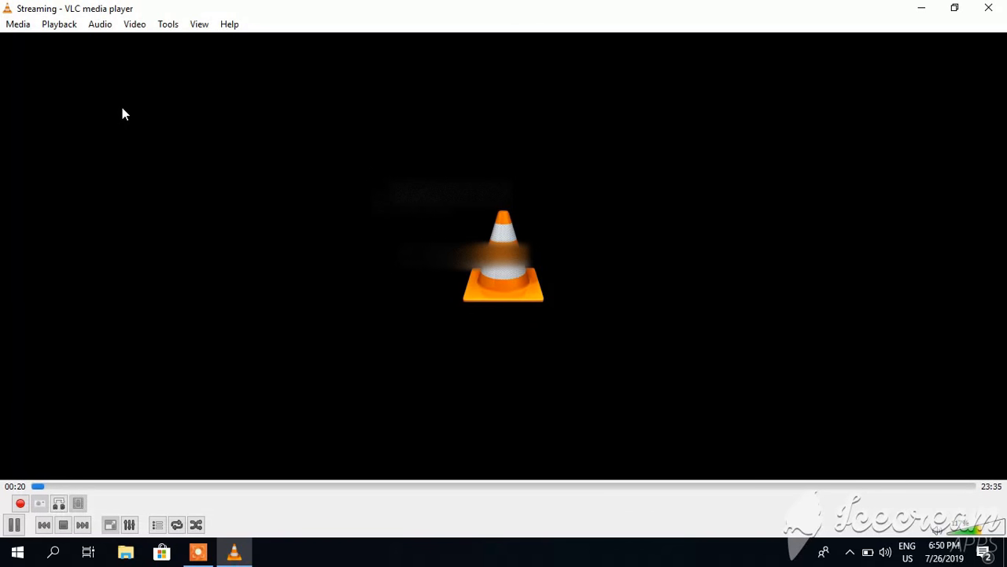
mouse_move(100, 319)
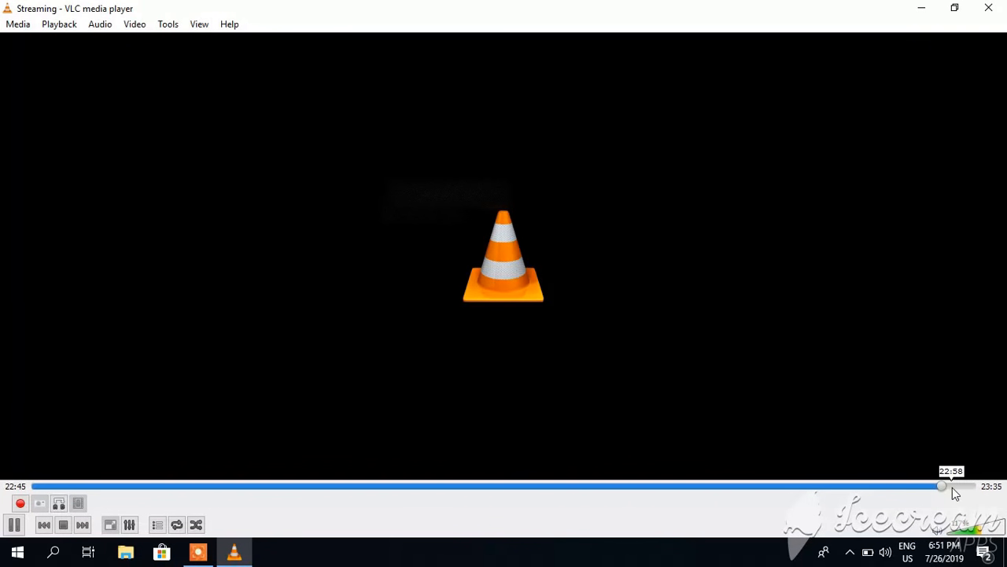
left_click_drag(942, 485, 945, 486)
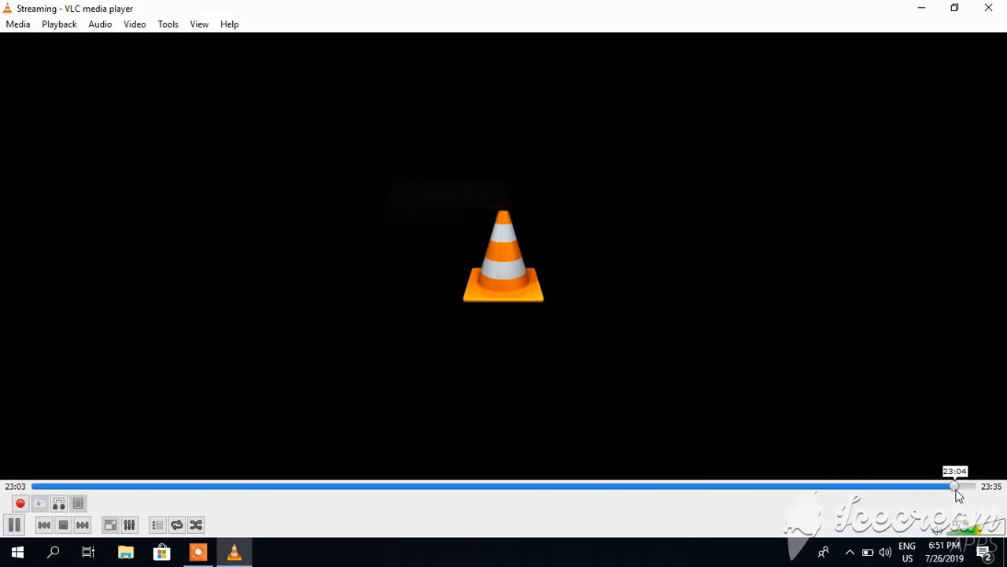
left_click_drag(955, 491, 965, 490)
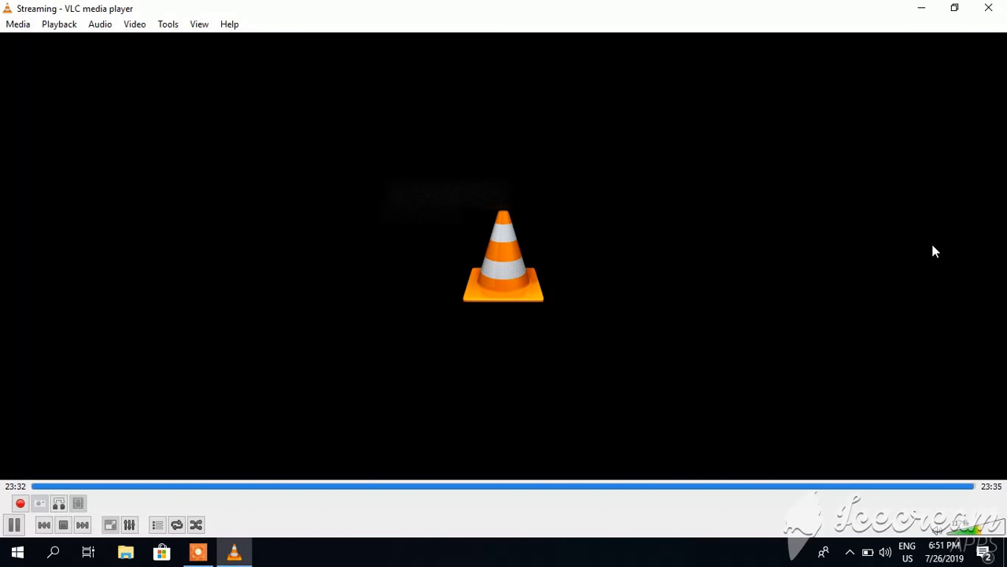
mouse_move(959, 90)
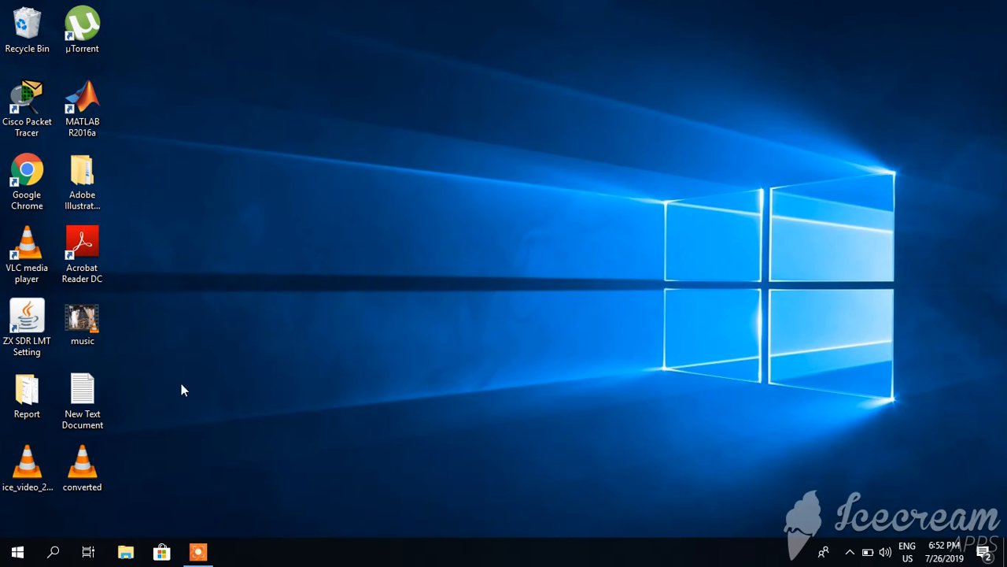
Step: Play converted.ps from the desktop in VLC, then close the player
left_click(82, 468)
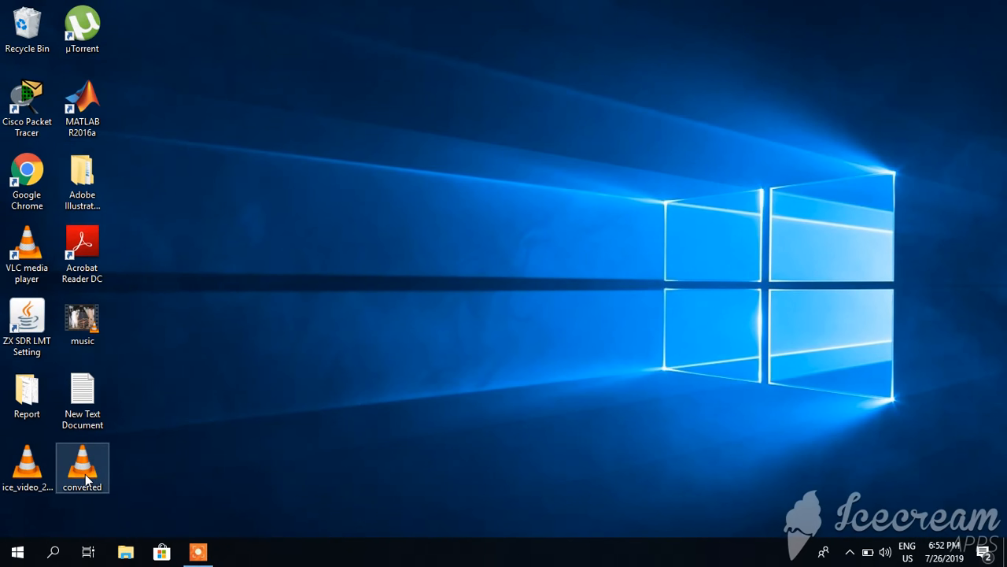
left_click(82, 463)
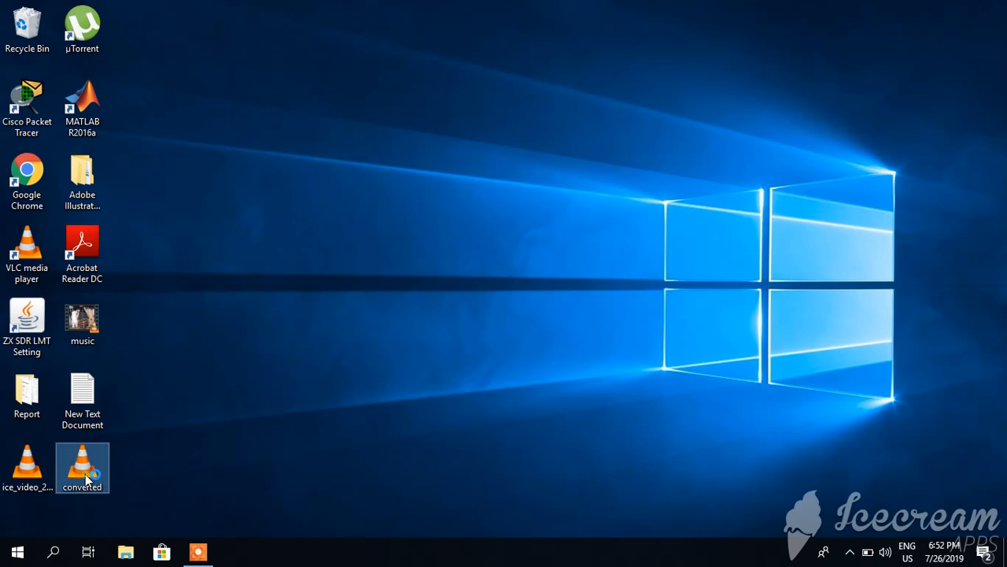
double_click(82, 464)
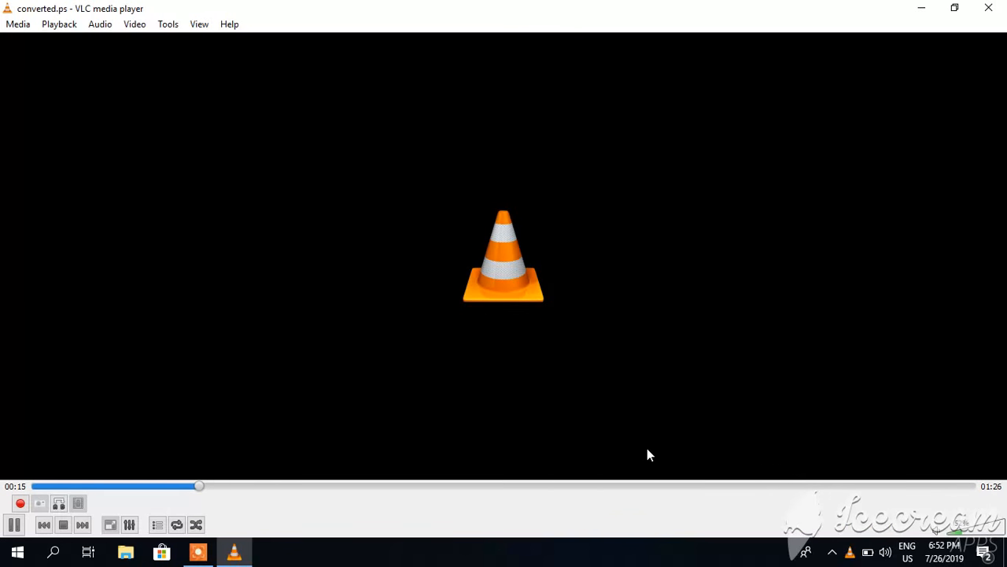
mouse_move(386, 449)
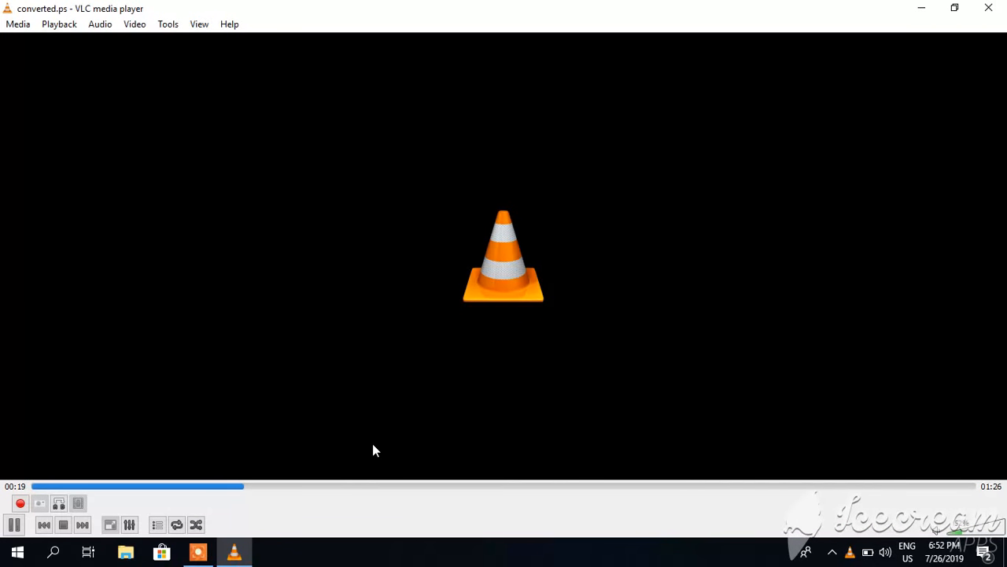
mouse_move(691, 259)
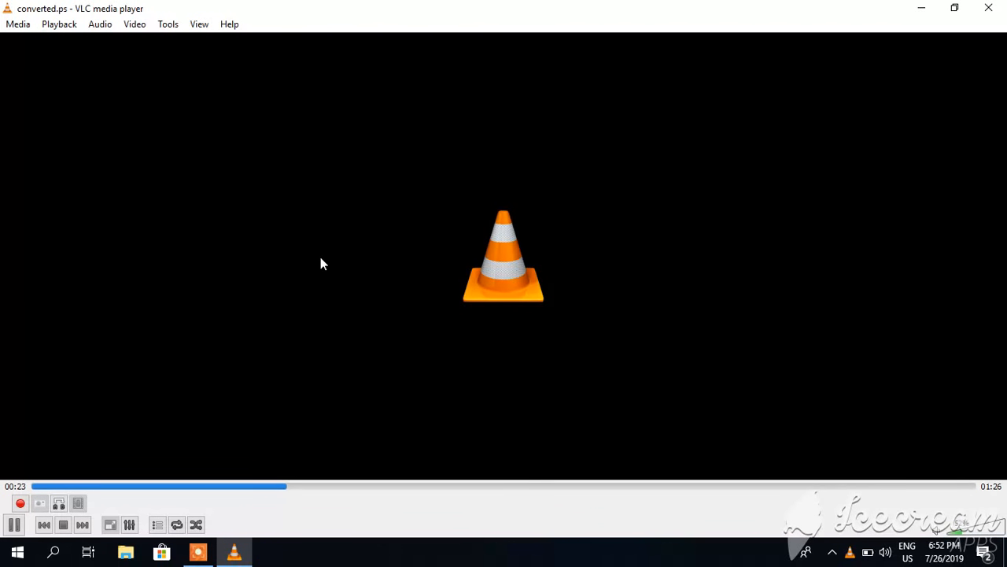
mouse_move(59, 24)
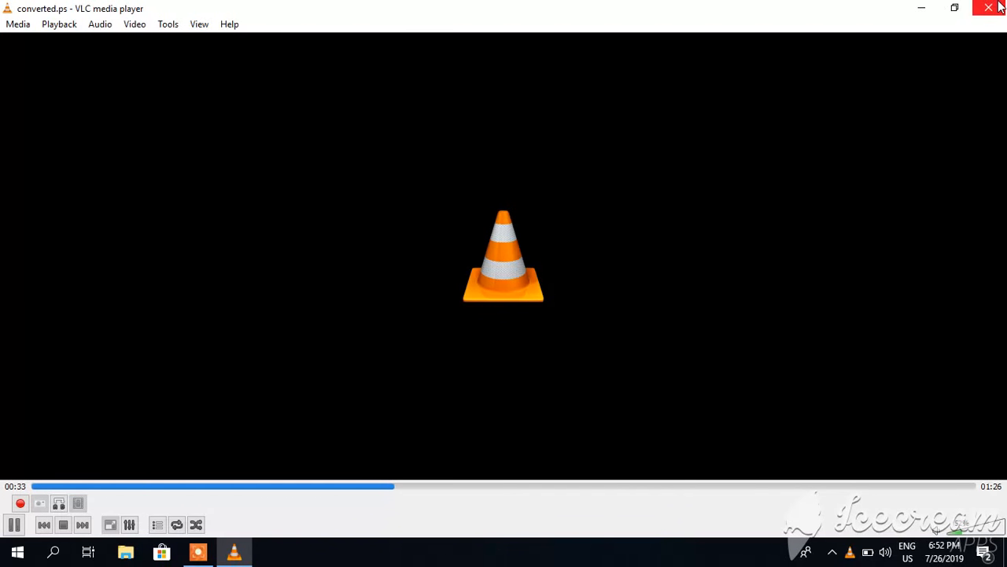
left_click(988, 7)
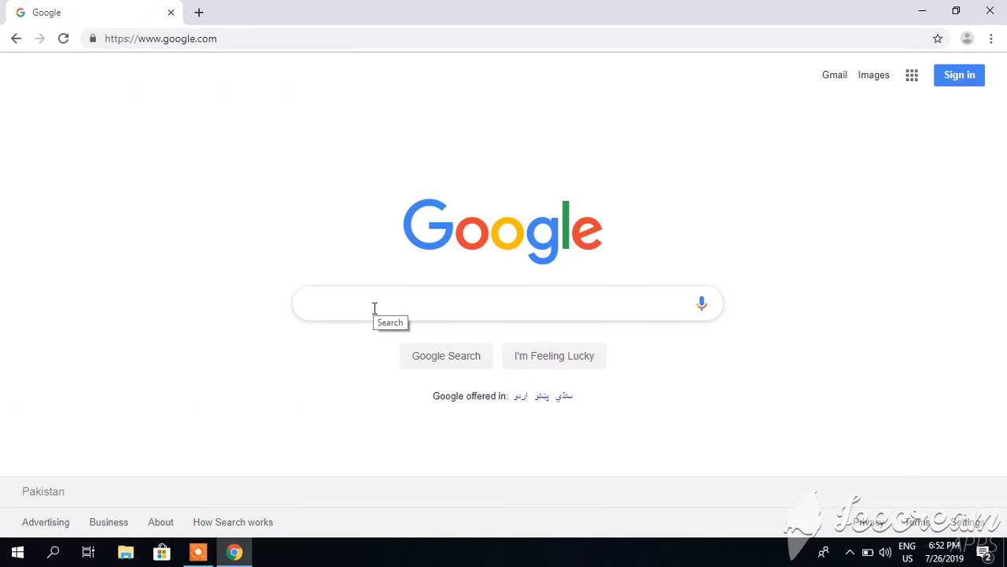
Step: Google 'how to convert .ps to mp4' and open the files-conversion.com result
type("how to")
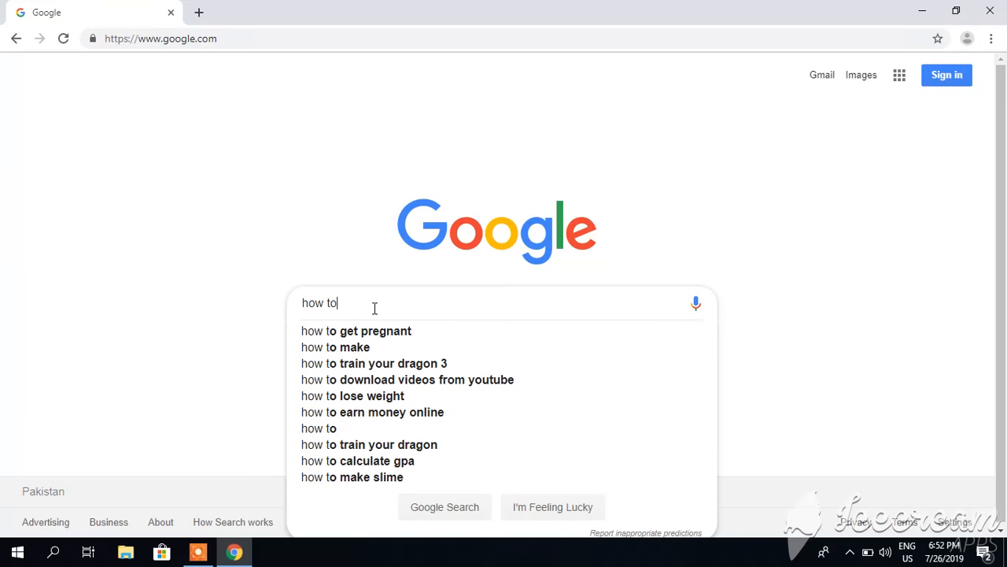
type("convert .ps to mp4")
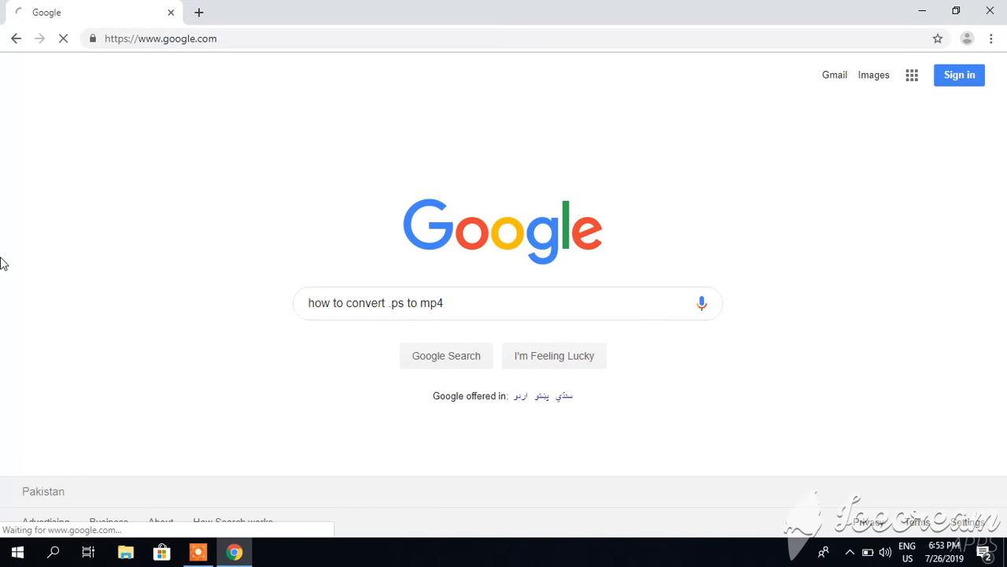
left_click(446, 354)
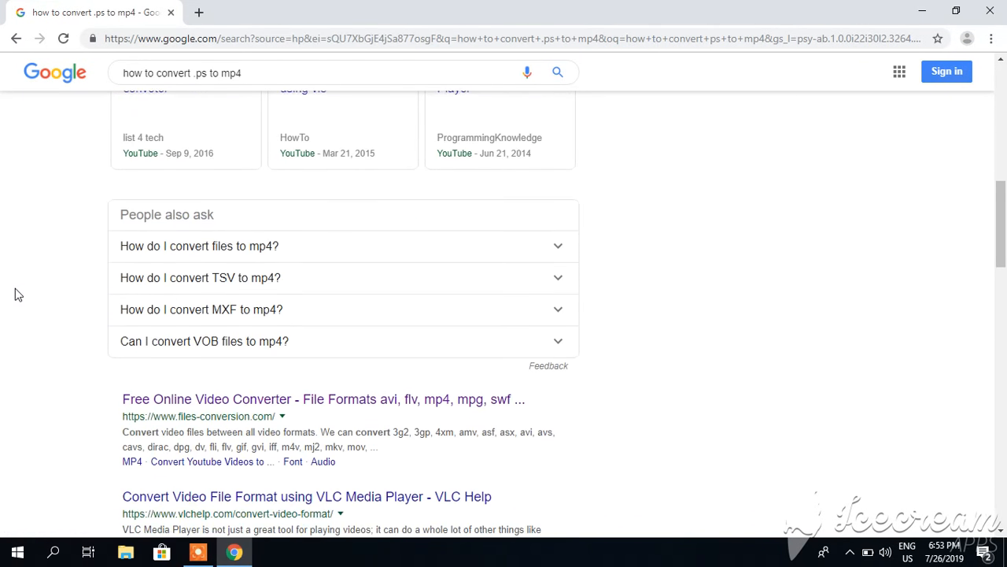
scroll("down", 3)
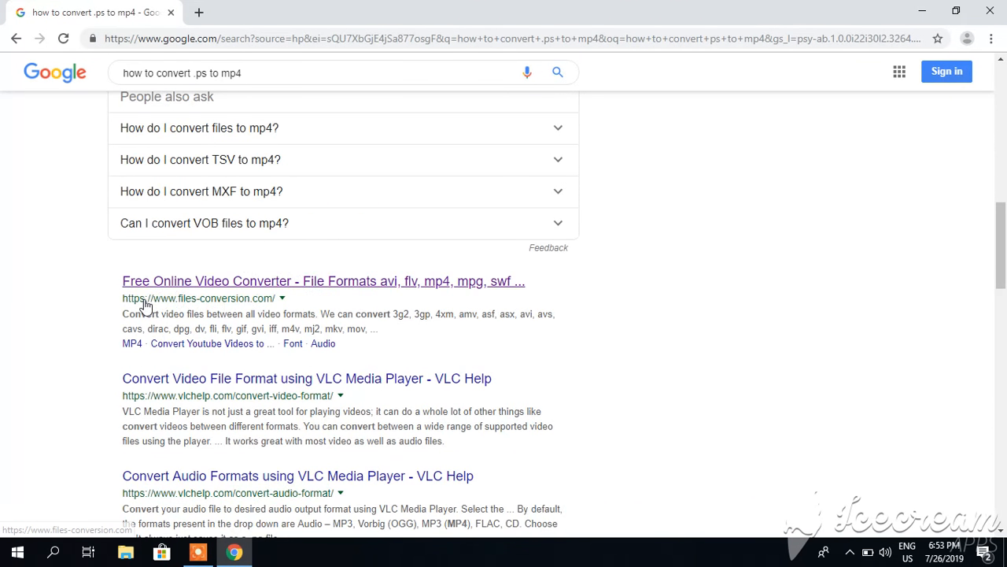
mouse_move(197, 306)
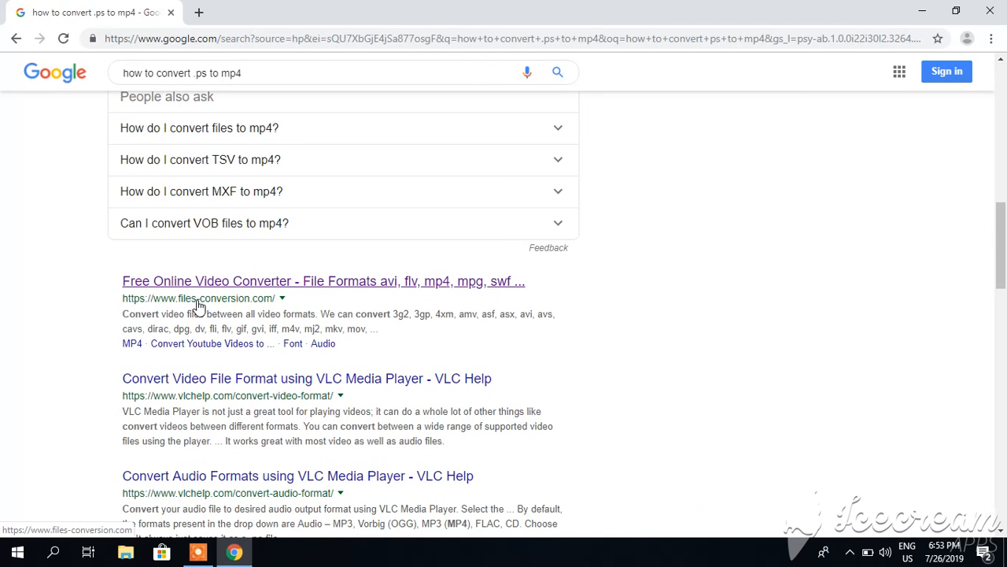
mouse_move(267, 303)
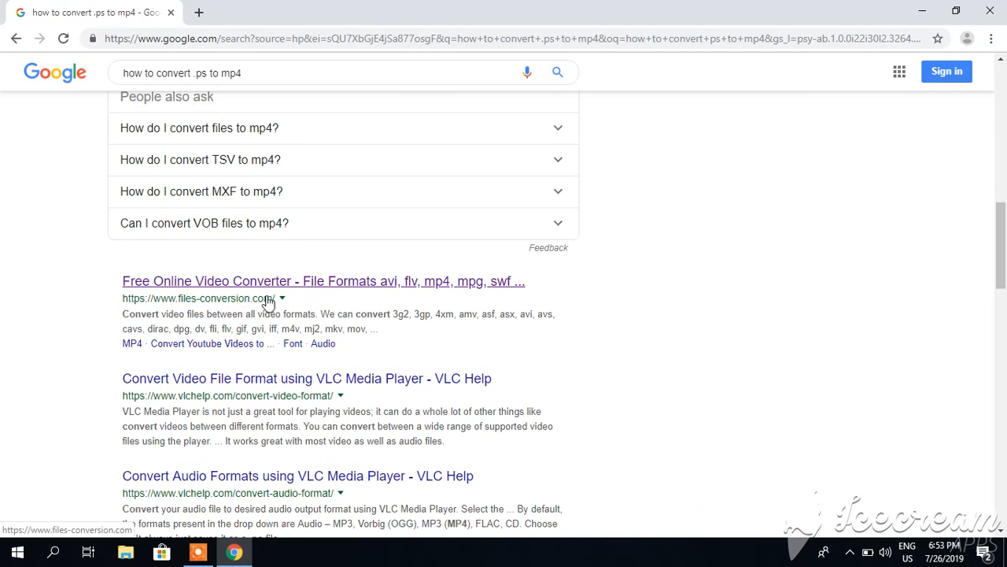
left_click(323, 281)
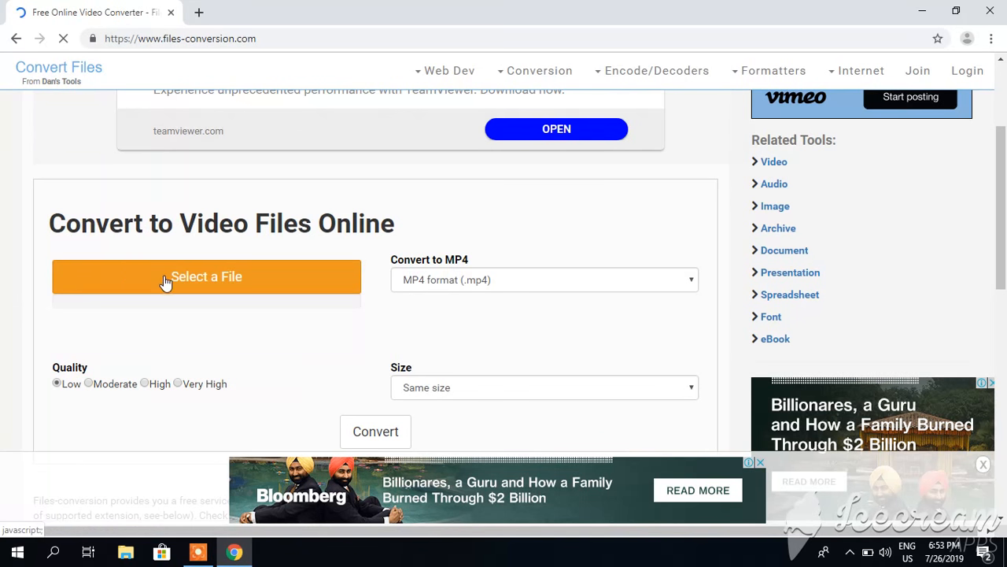
Step: Upload converted.ps from the Desktop and convert it to MP4
left_click(207, 276)
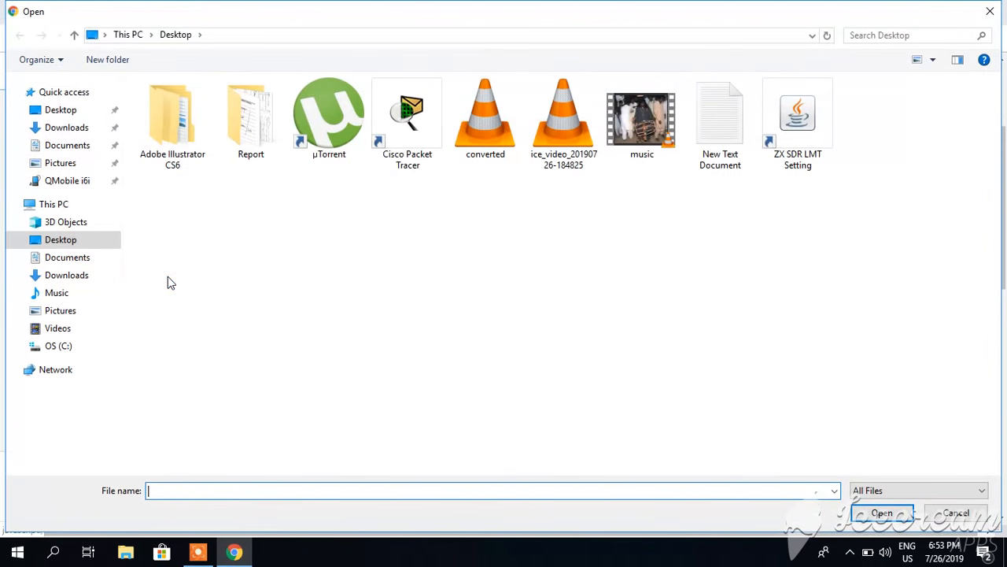
left_click(485, 114)
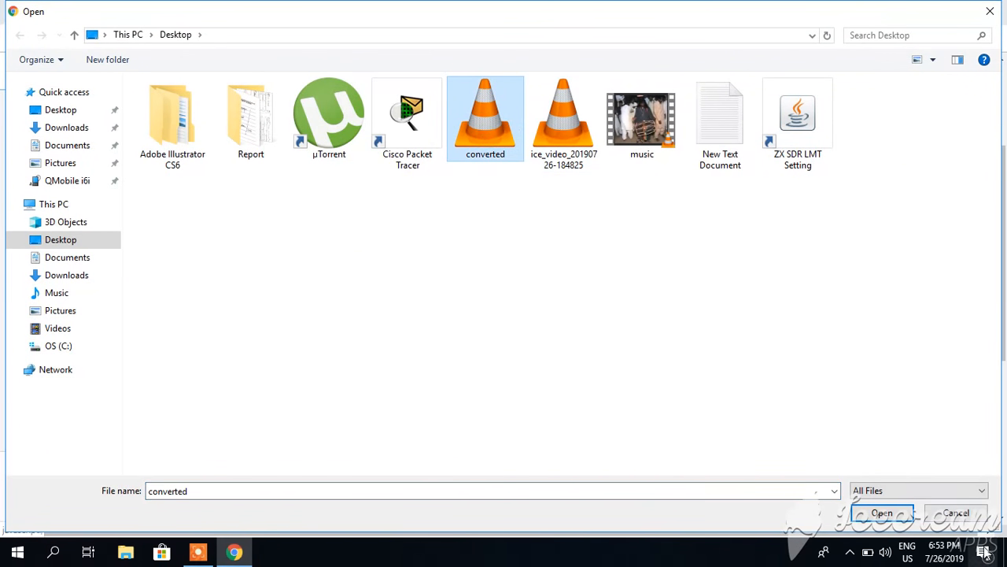
left_click(882, 512)
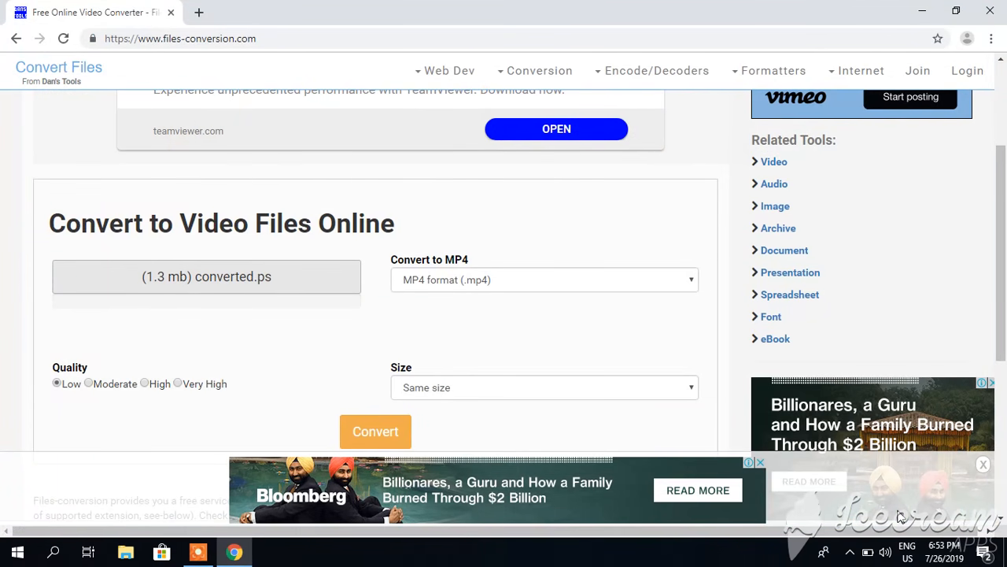
mouse_move(496, 289)
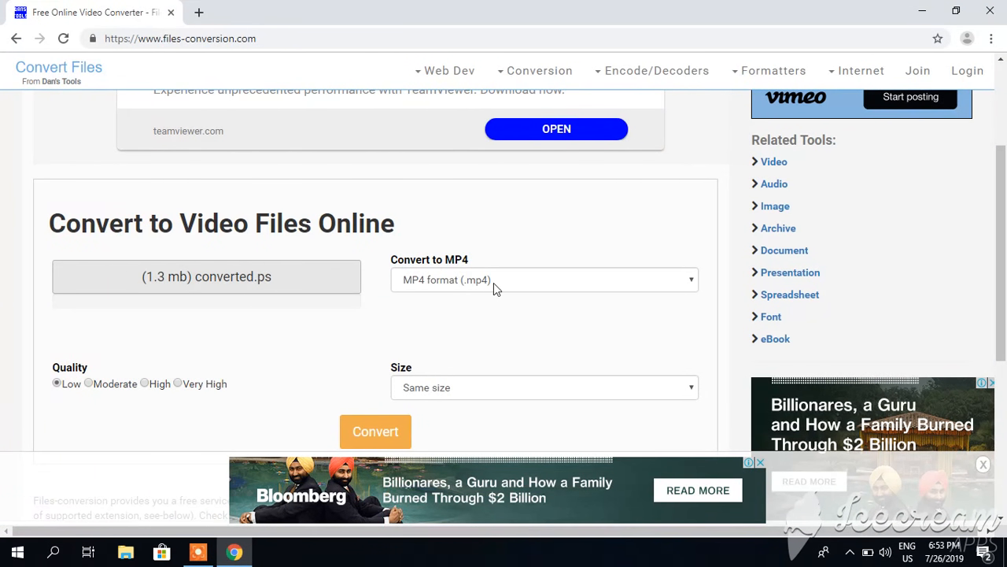
mouse_move(446, 284)
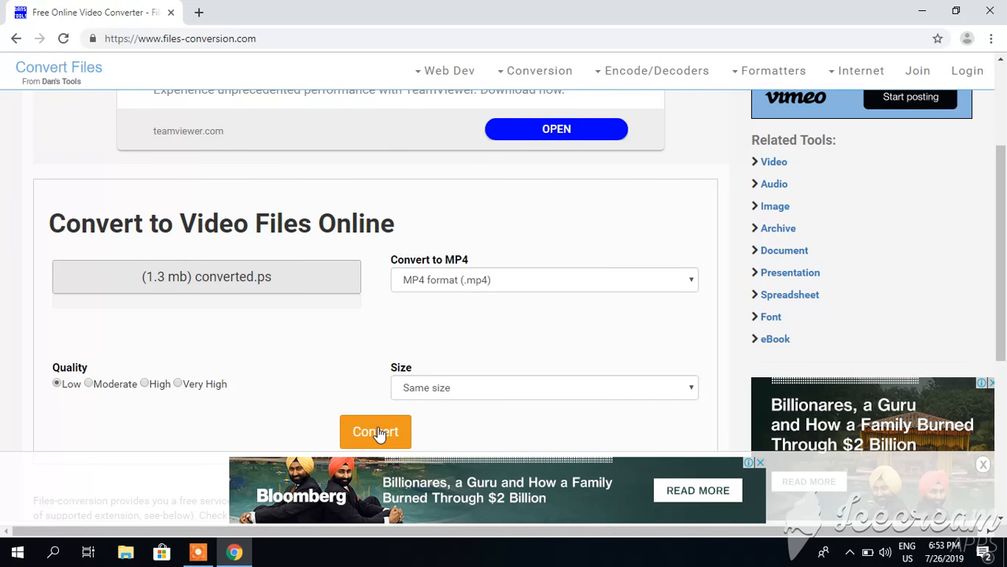
left_click(376, 431)
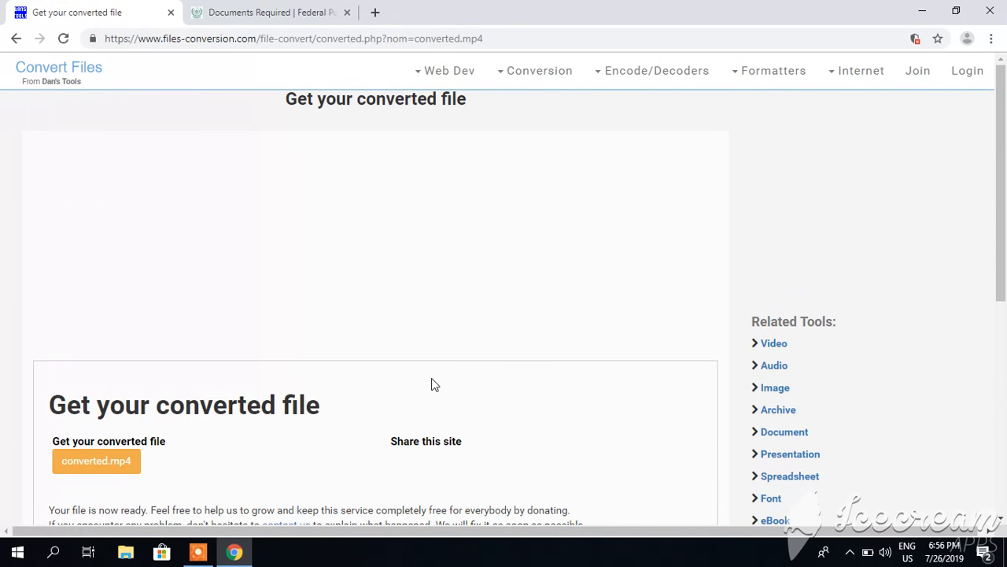